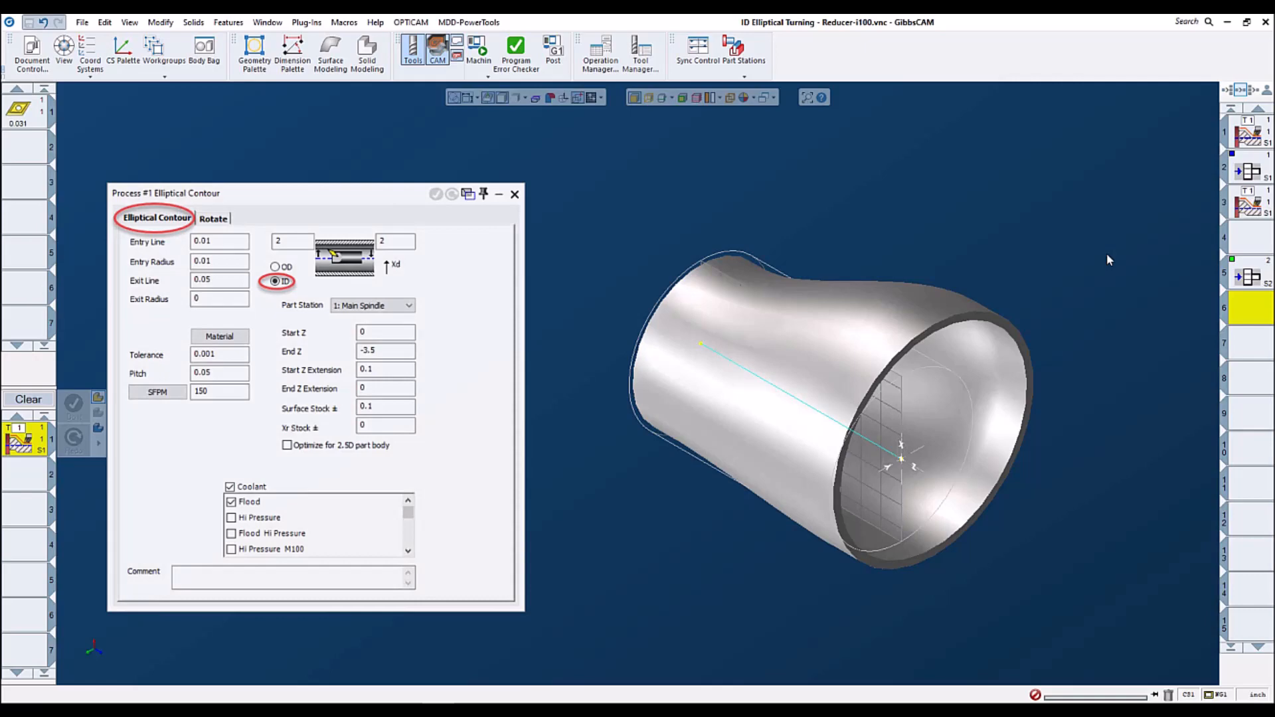
- Dismiss the Process #1 Elliptical Contour dialog, leaving the reducer part in view
{"action": "left_click", "coordinate": [514, 194]}
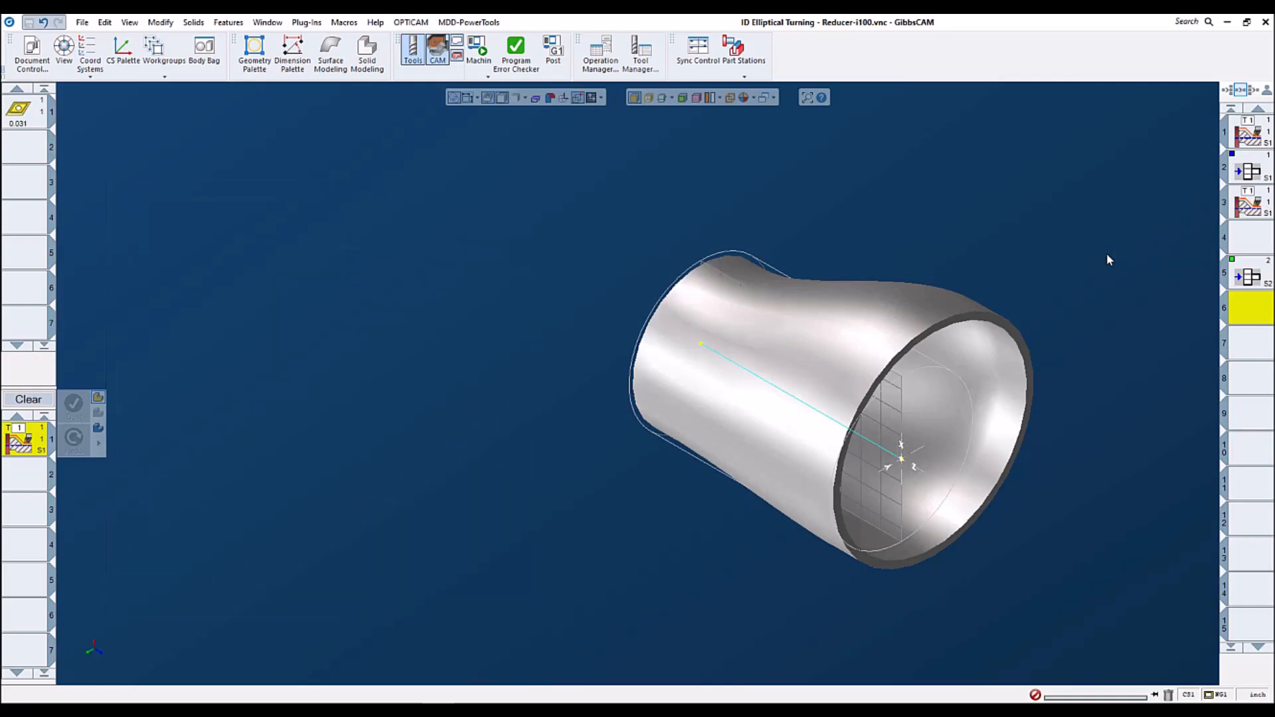
{"action": "mouse_move", "coordinate": [930, 452]}
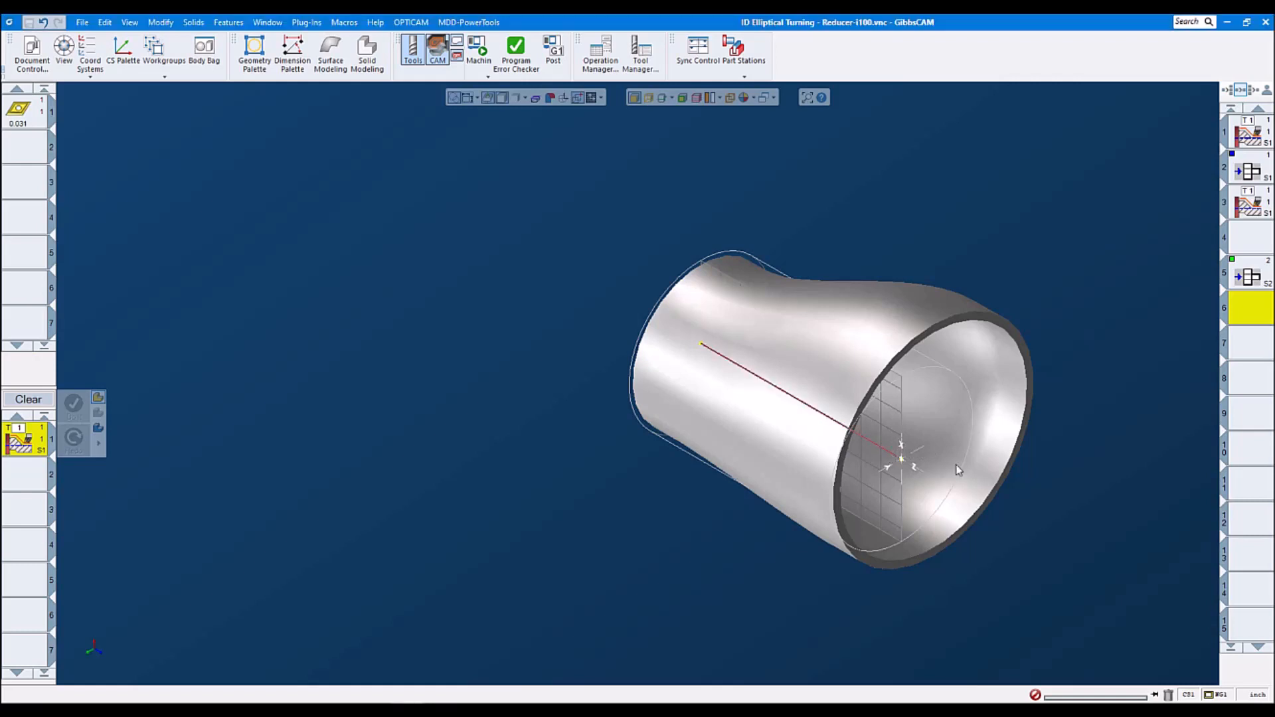
{"action": "mouse_move", "coordinate": [760, 274]}
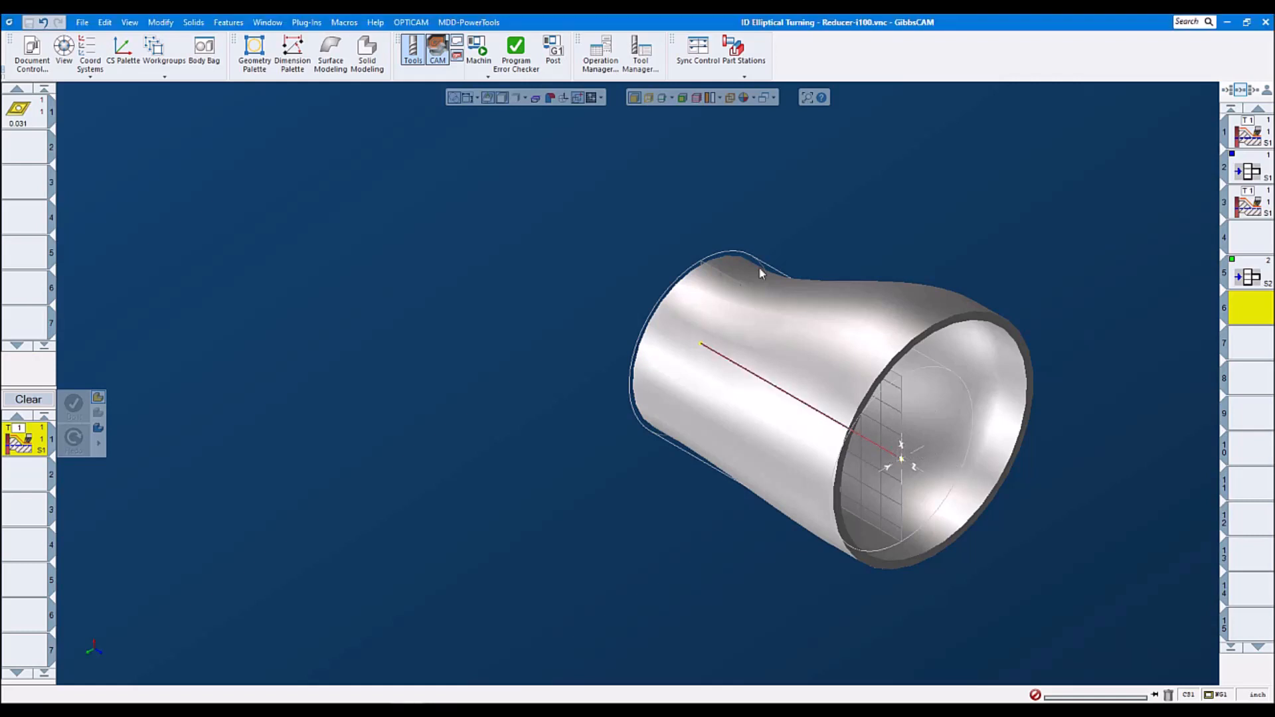
- Recall the ID Faces feature from the Feature Manager to highlight the reducer's inner faces
{"action": "left_click", "coordinate": [228, 22]}
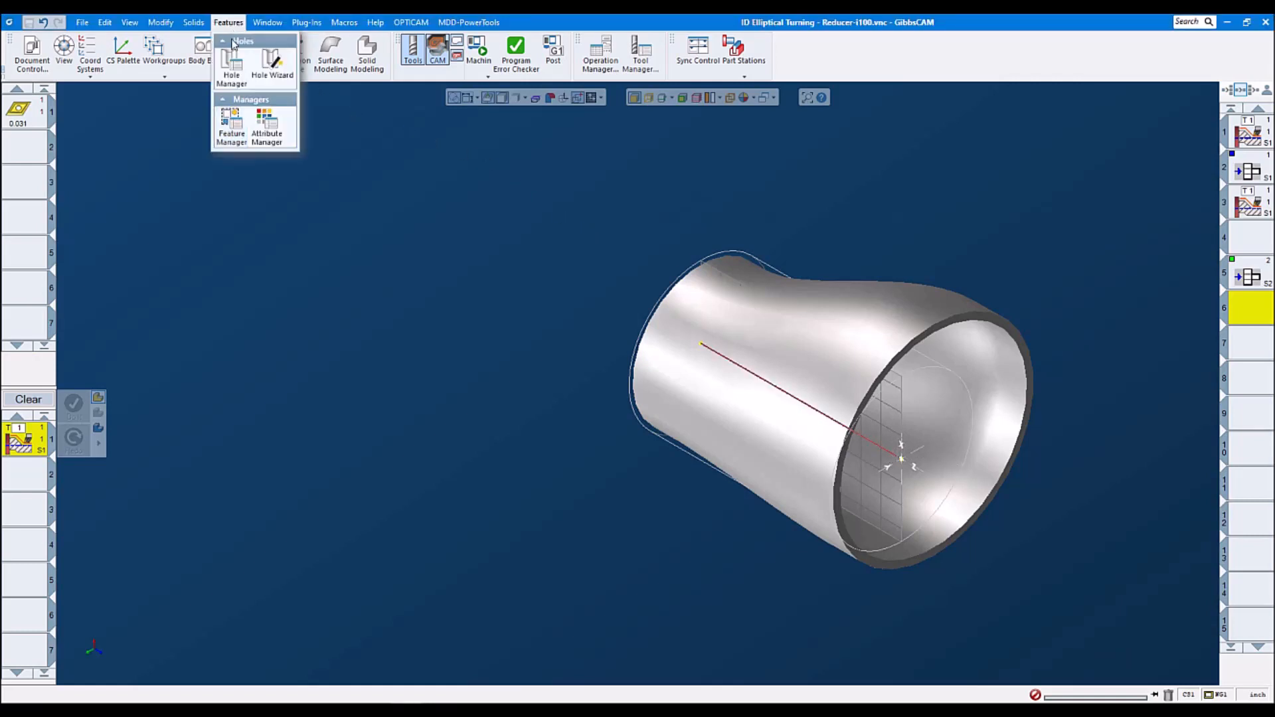
{"action": "left_click", "coordinate": [231, 130]}
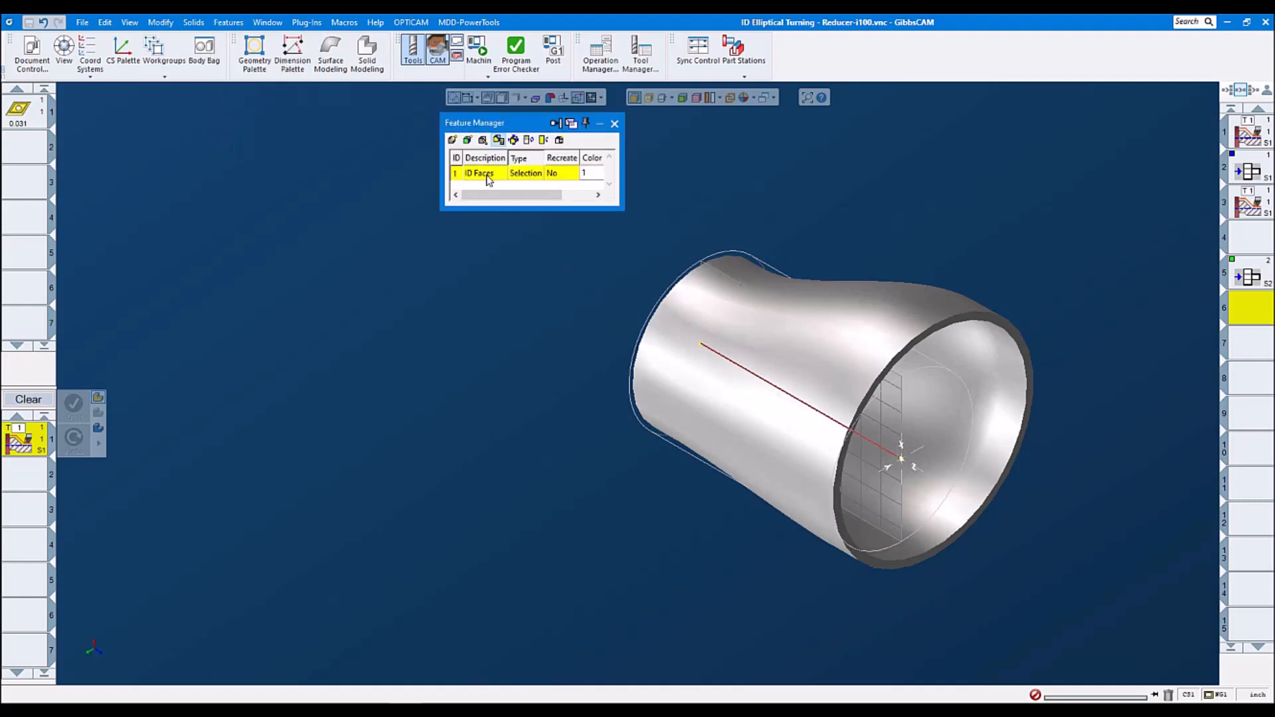
{"action": "left_click", "coordinate": [911, 439]}
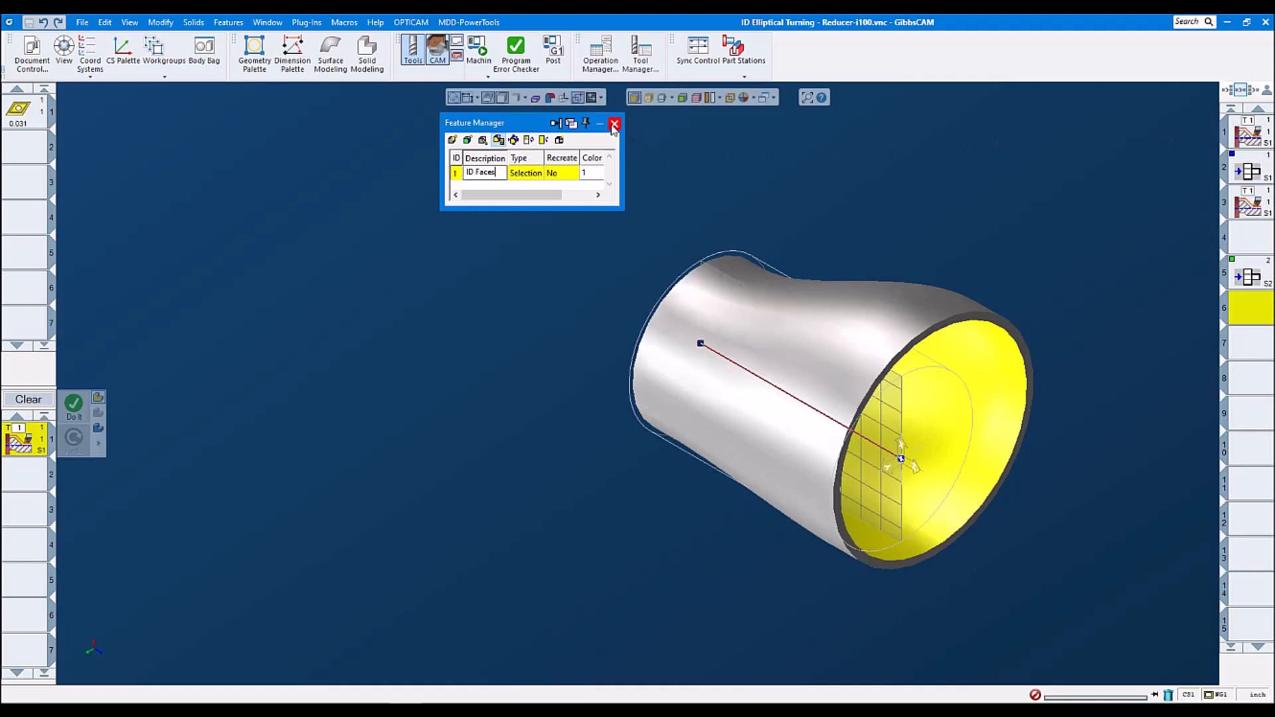
{"action": "left_click", "coordinate": [615, 122]}
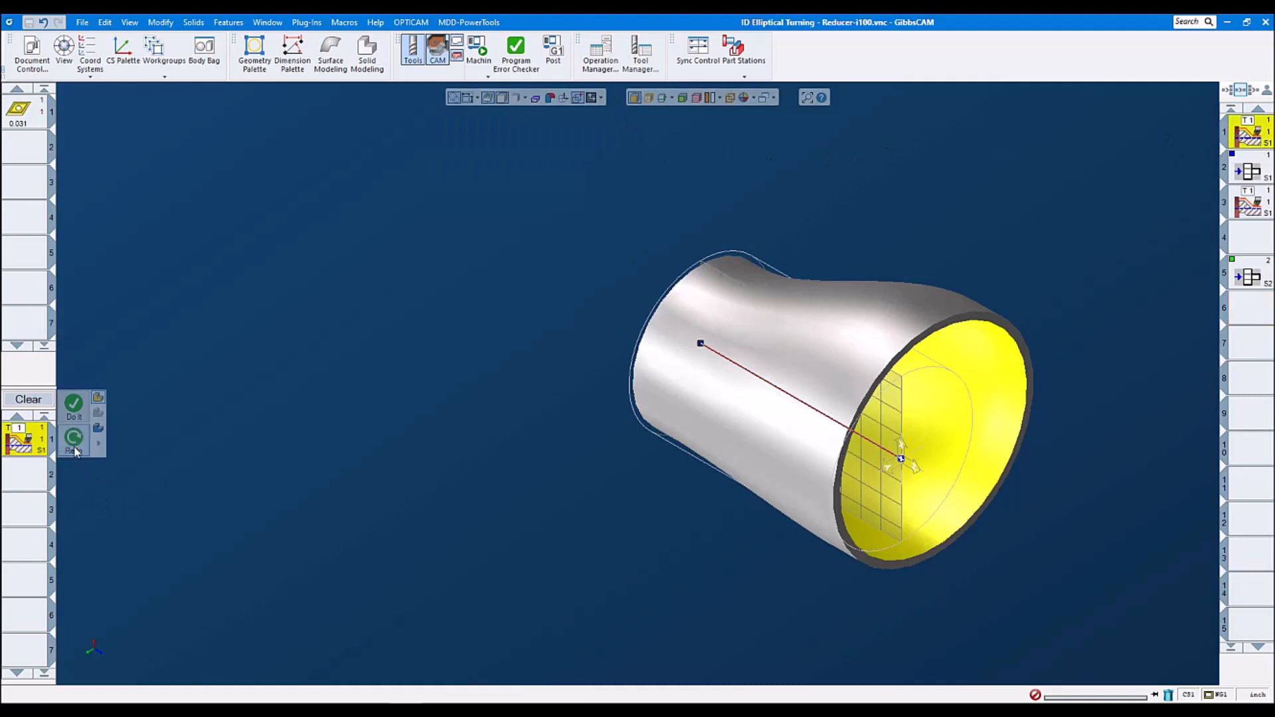
- Compute the elliptical contour toolpath with Do It / Redo and bring up Machine Sim Rendering
{"action": "left_click", "coordinate": [73, 440]}
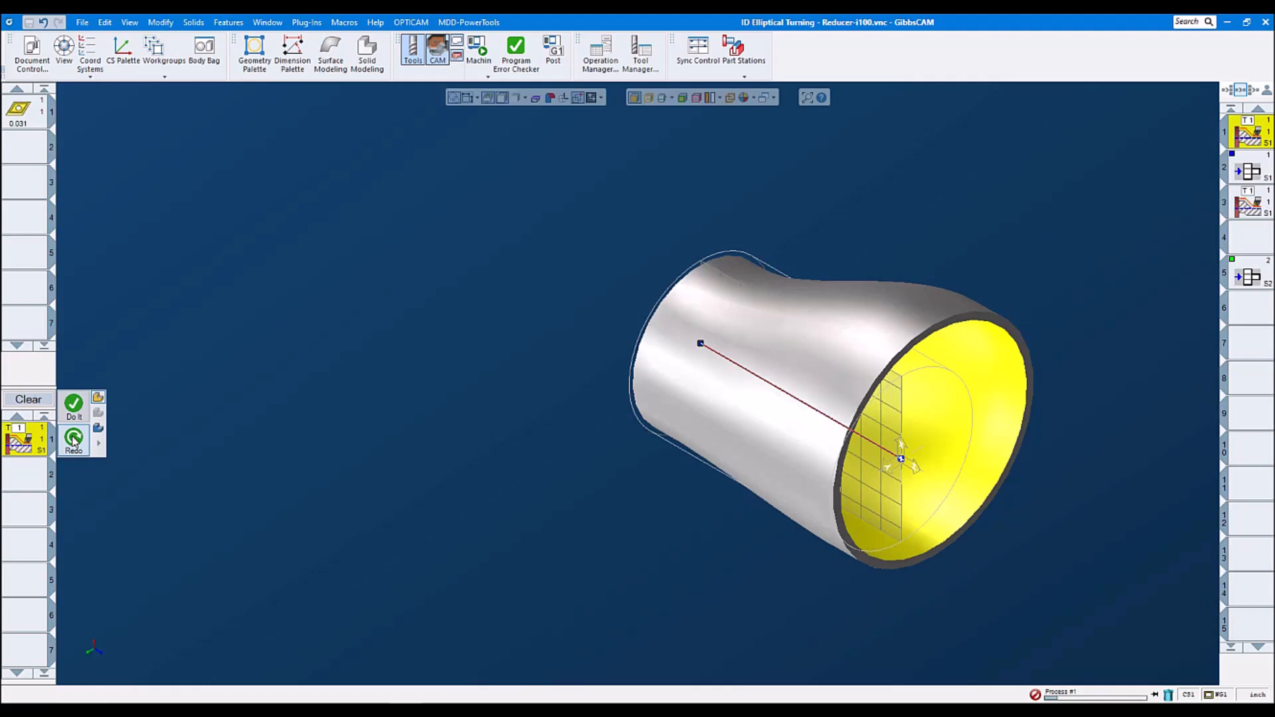
{"action": "left_click", "coordinate": [73, 404]}
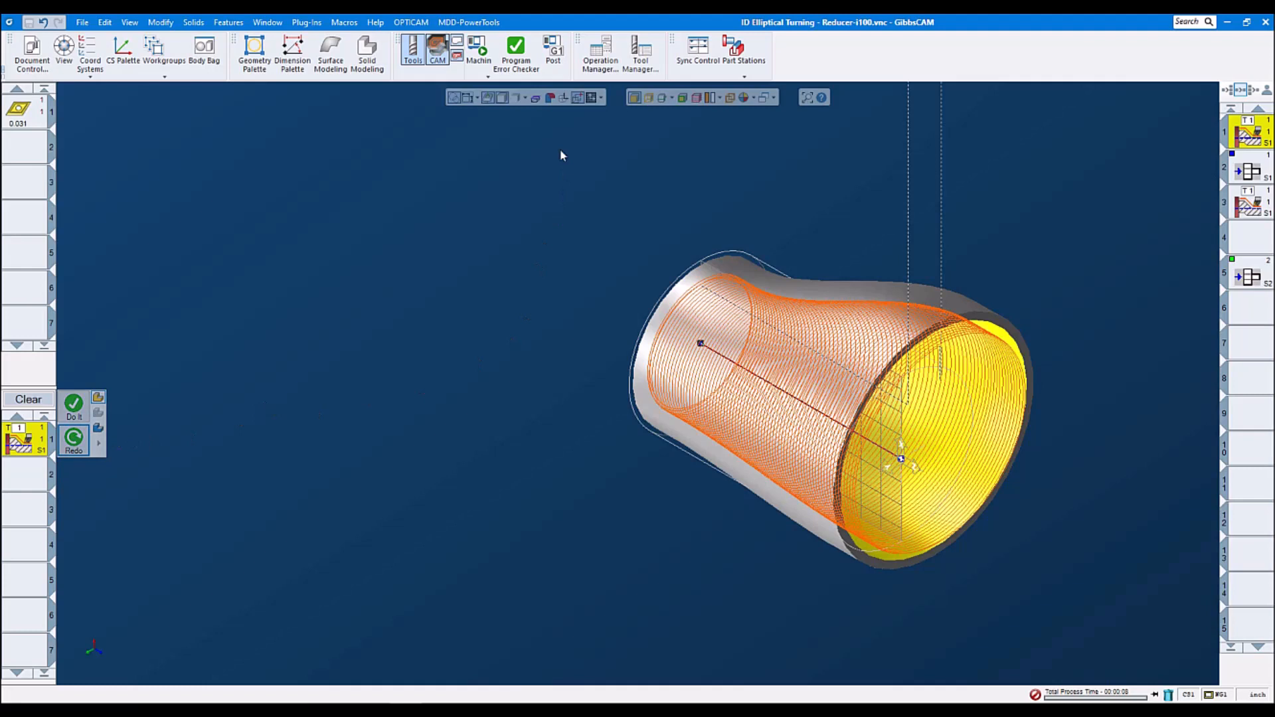
{"action": "left_click", "coordinate": [478, 49]}
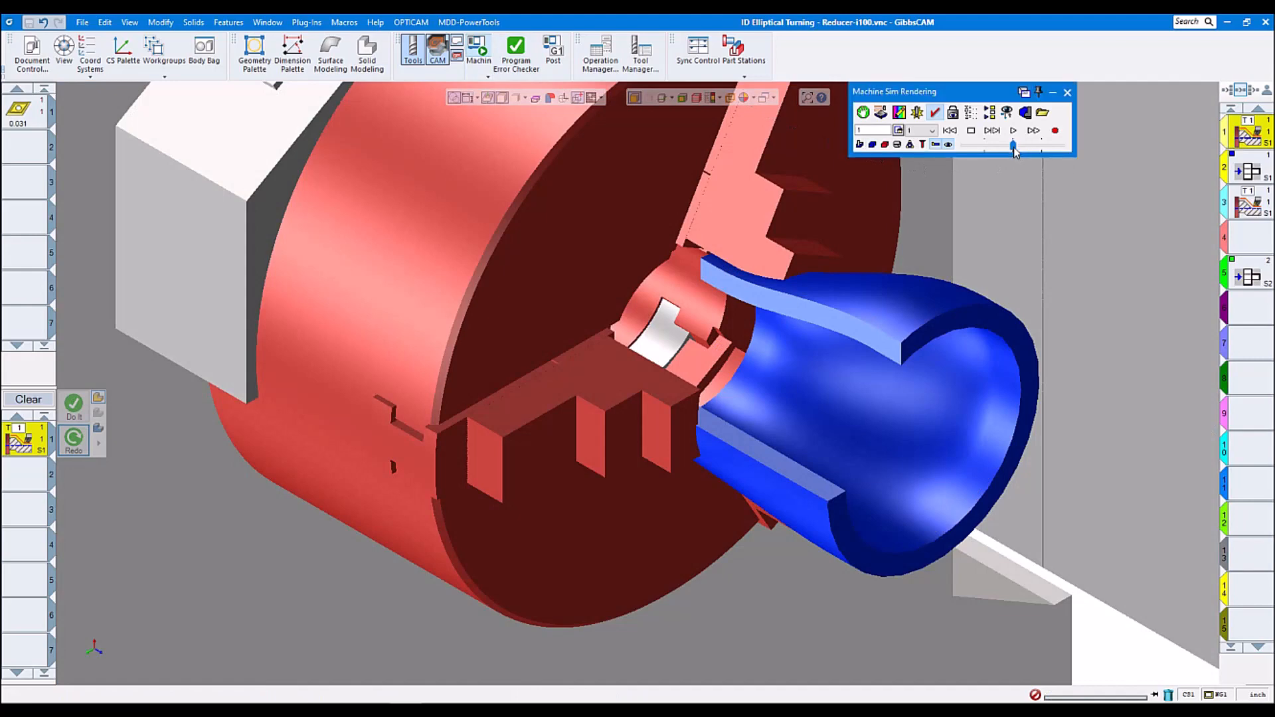
- Play and step the machine simulation as the boring tool begins the ID cut
{"action": "left_click", "coordinate": [1011, 131]}
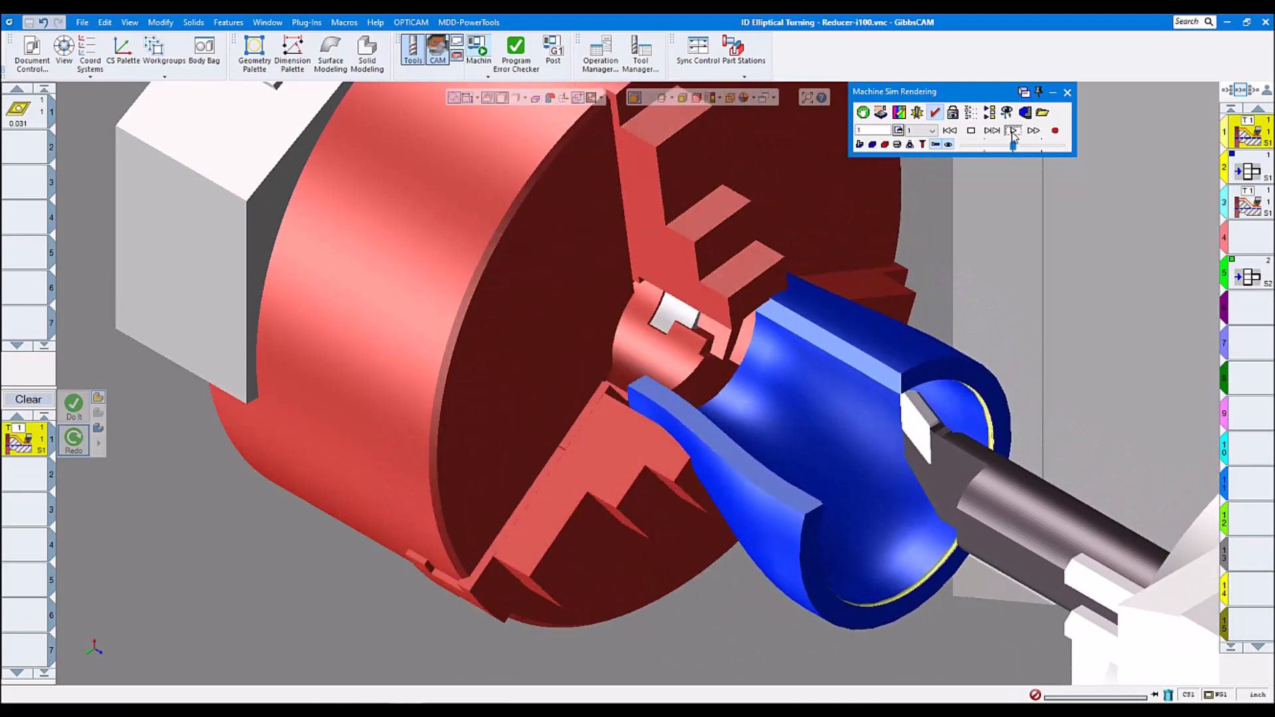
{"action": "left_click", "coordinate": [1013, 130]}
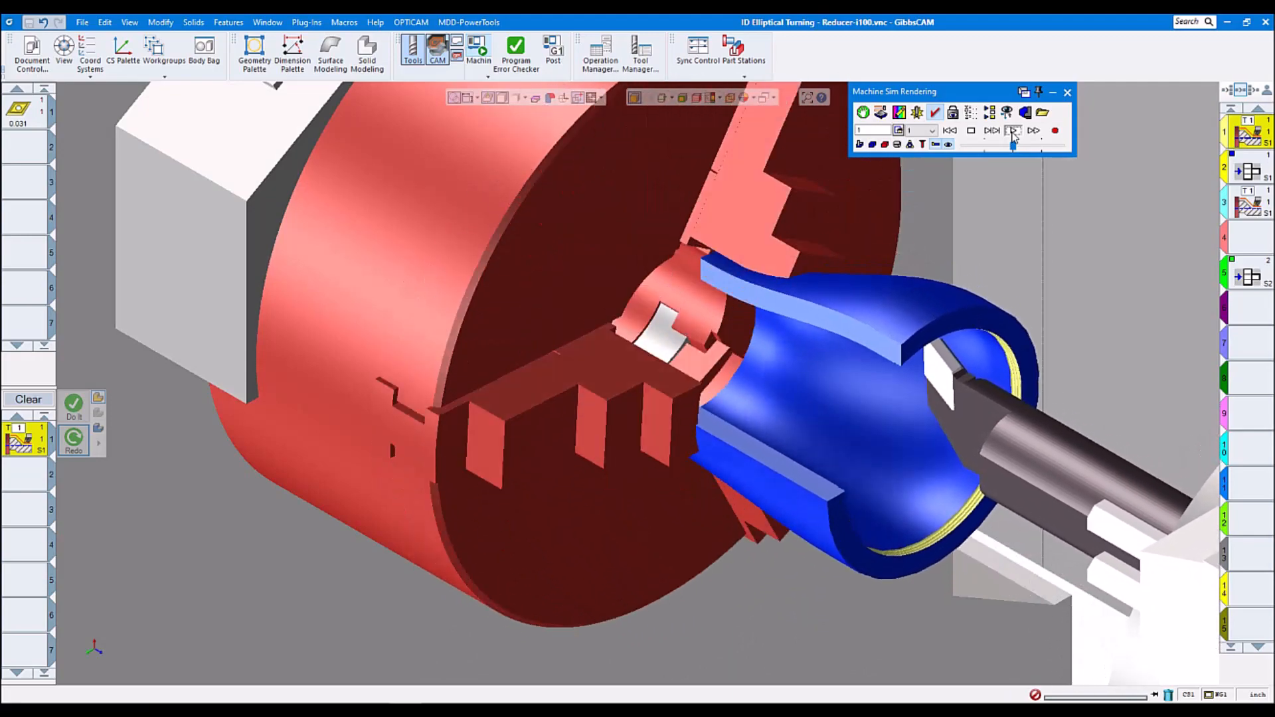
{"action": "left_click", "coordinate": [1013, 130]}
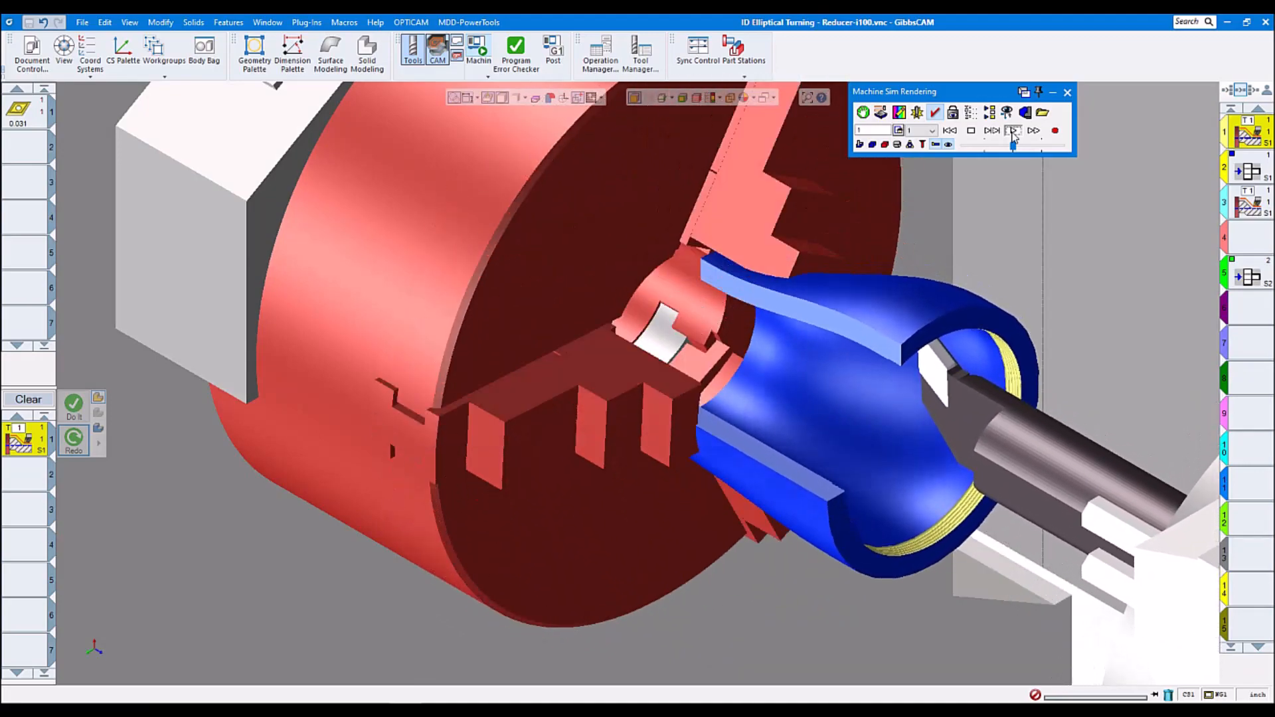
{"action": "left_click", "coordinate": [1015, 130]}
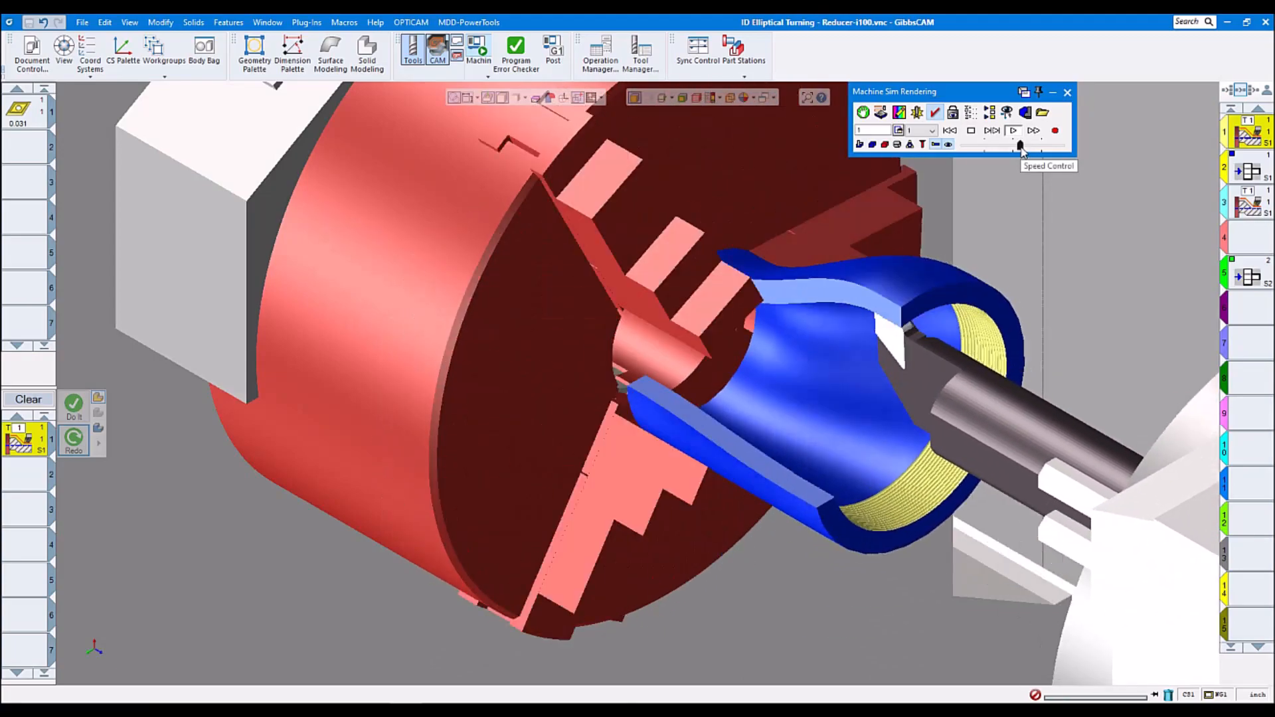
- Raise the Speed Control and continue playback as the elliptical ID surface forms
{"action": "left_click", "coordinate": [1012, 130]}
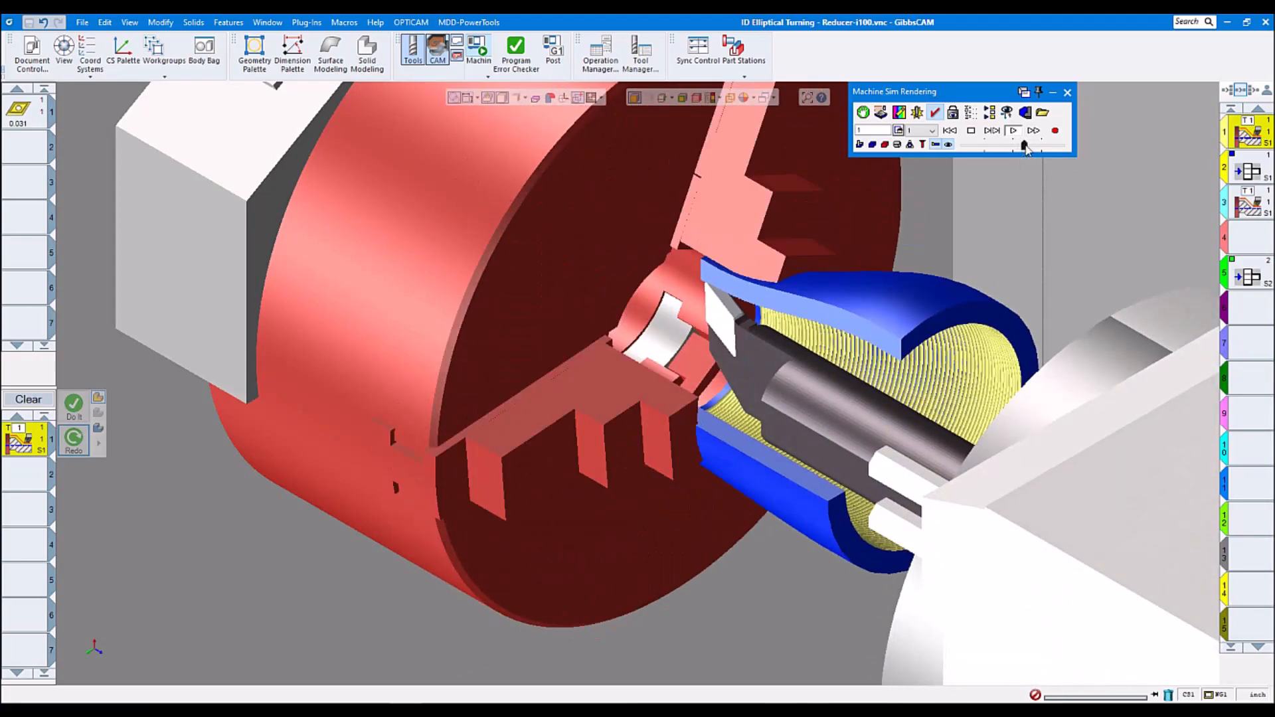
{"action": "left_click", "coordinate": [1012, 130]}
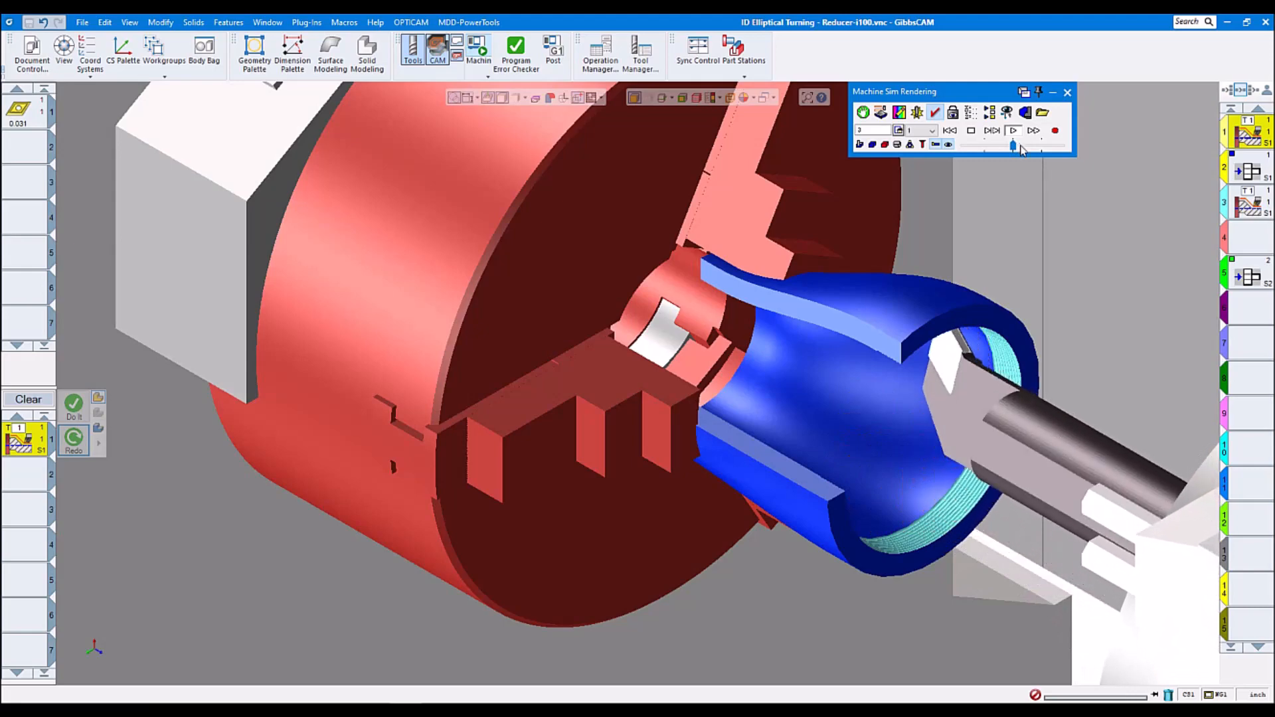
{"action": "left_click", "coordinate": [1012, 130]}
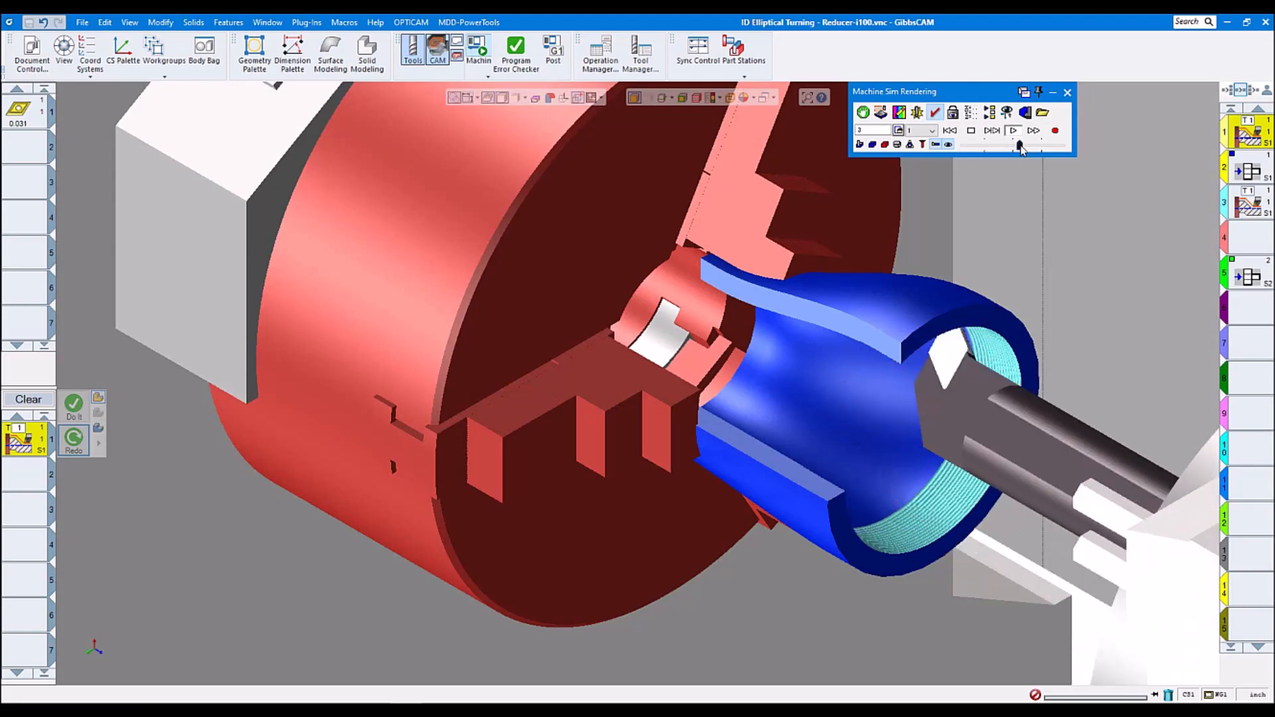